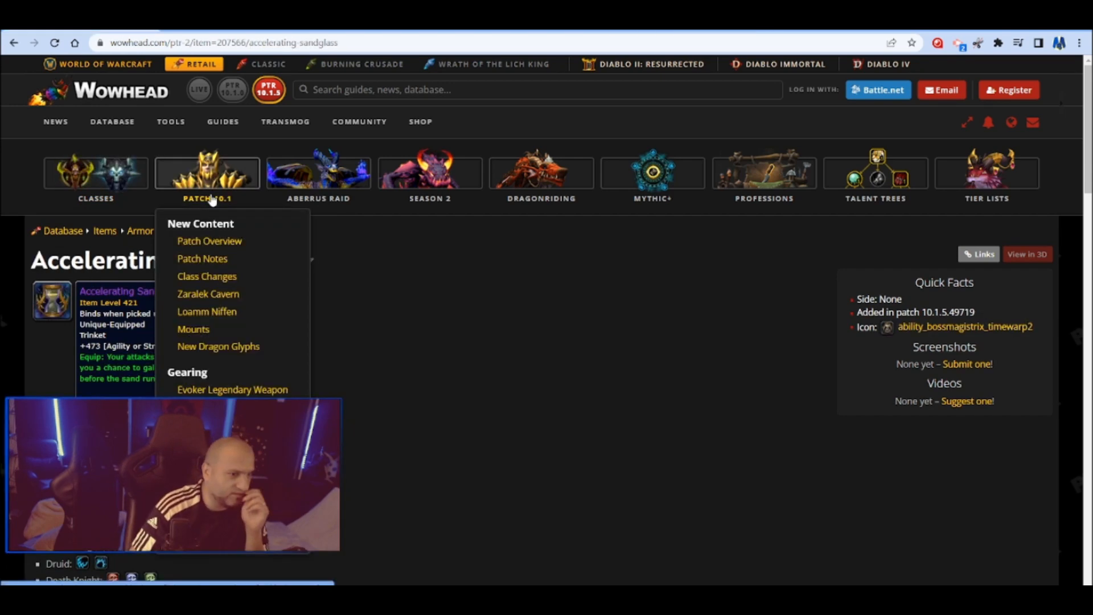
mouse_move(652, 173)
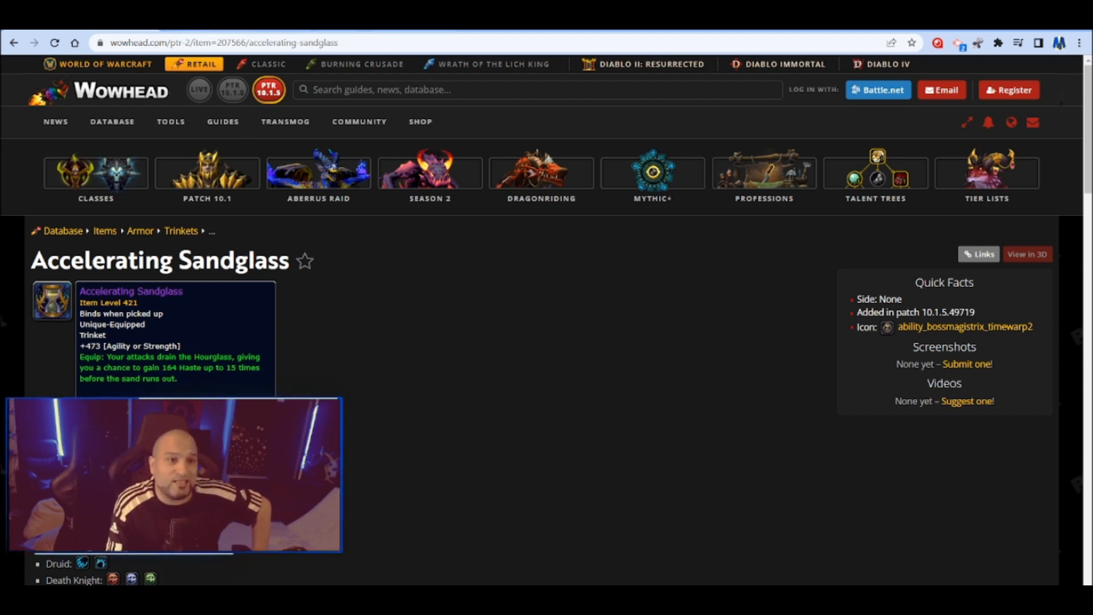
- Scroll the Accelerating Sandglass page to show its Accelerated Strikes effect and sell price
scroll(down, 3)
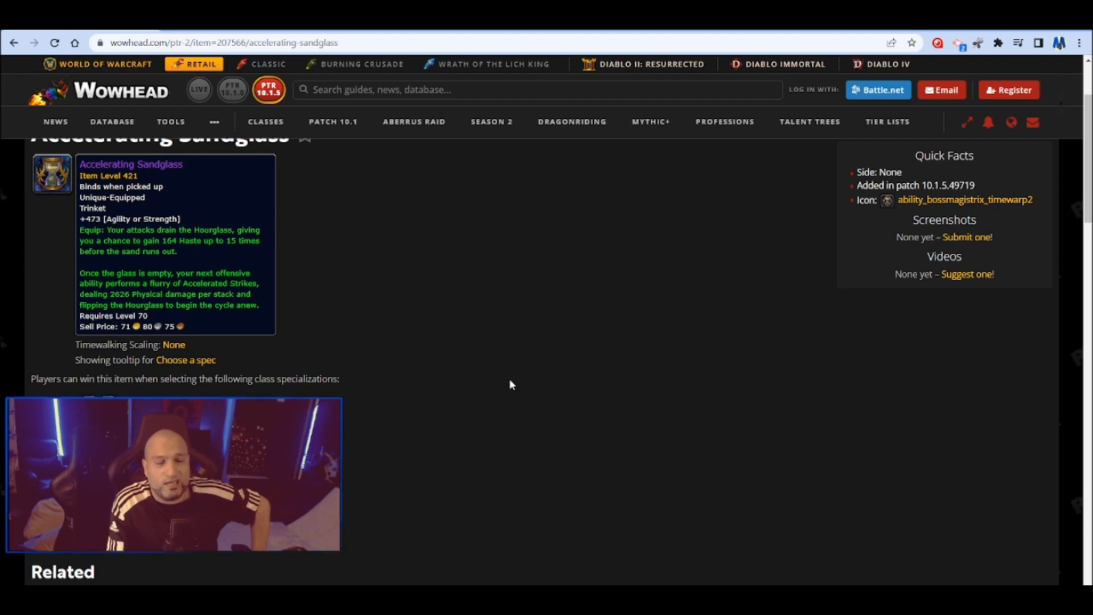
- Set the Accelerating Sandglass tooltip spec to Assassination Rogue, showing +473 Agility
click(185, 359)
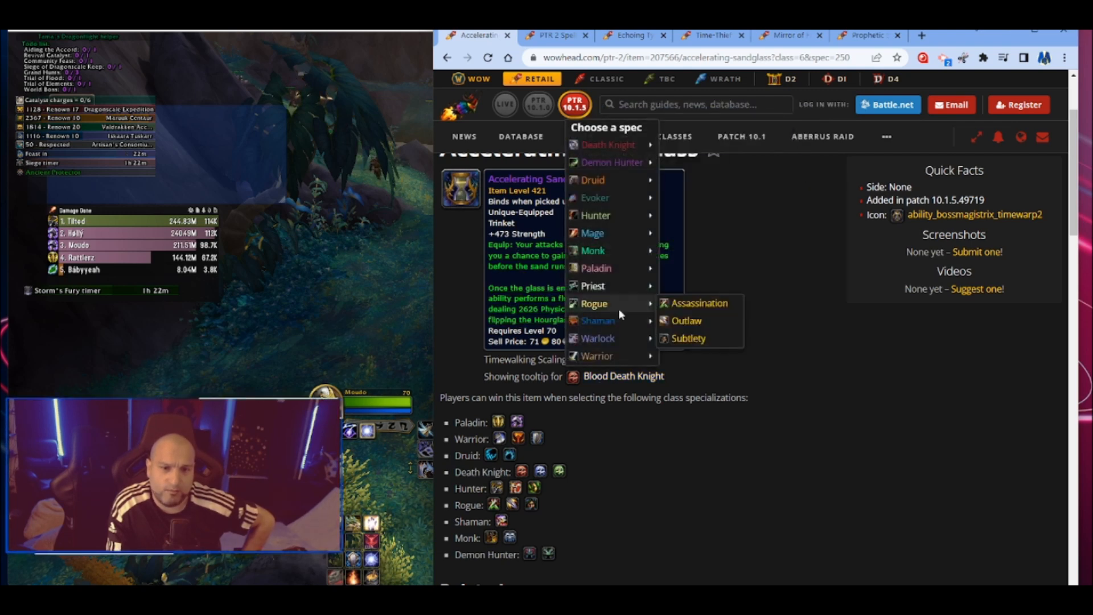
click(699, 302)
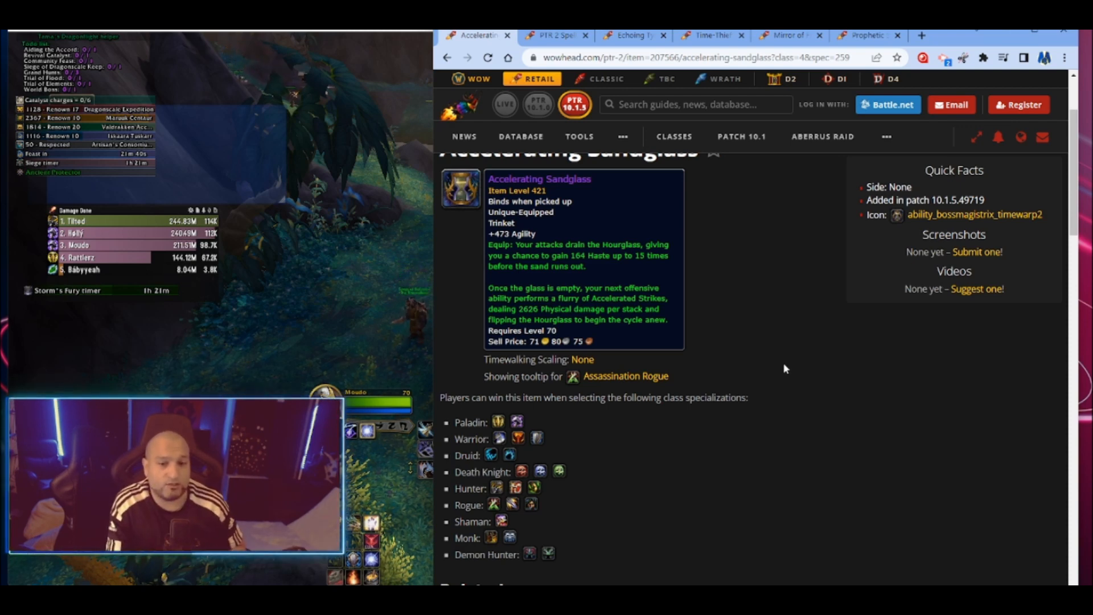
- View the Echoing Tyrstone tooltip for Havoc Demon Hunter with +473 Intellect
click(577, 35)
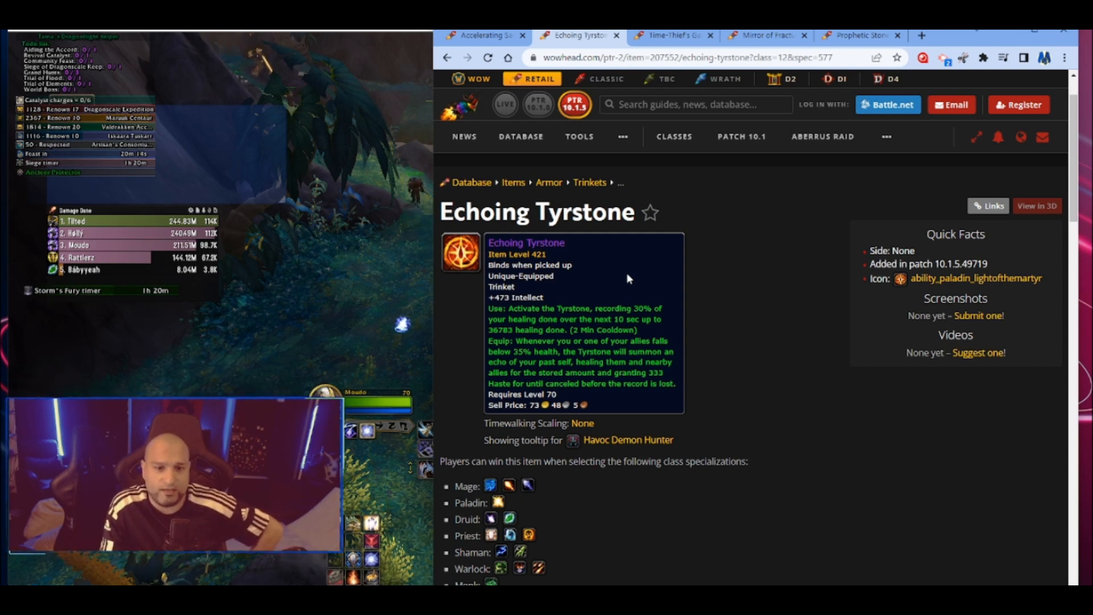
- Read the Time-Thief's Gambit Haste borrow and Paradox tooltip, then return to Echoing Tyrstone
click(671, 35)
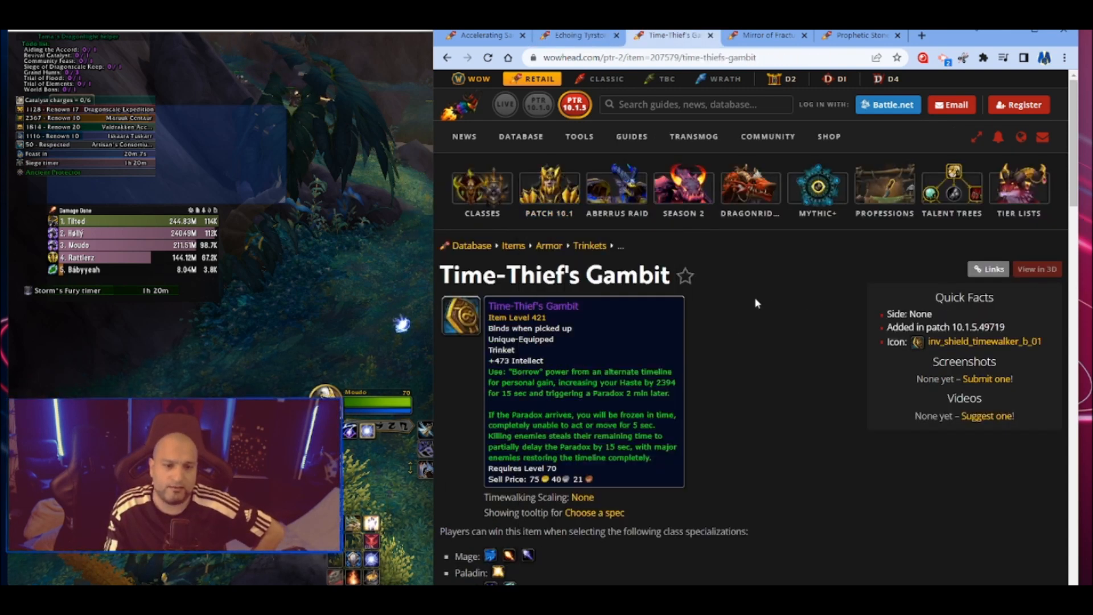
scroll(down, 3)
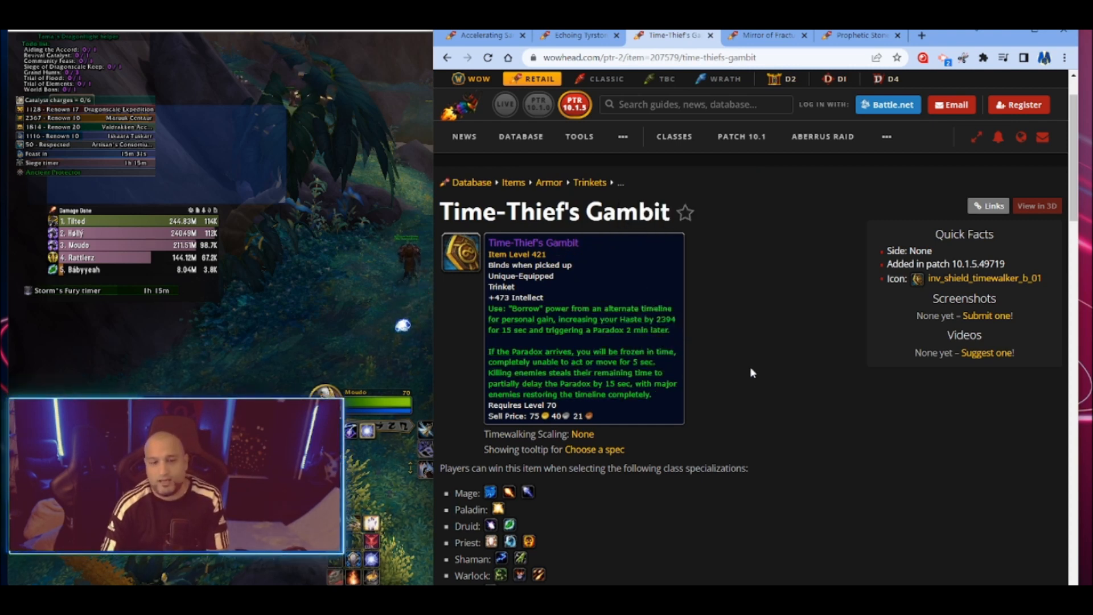
mouse_move(722, 273)
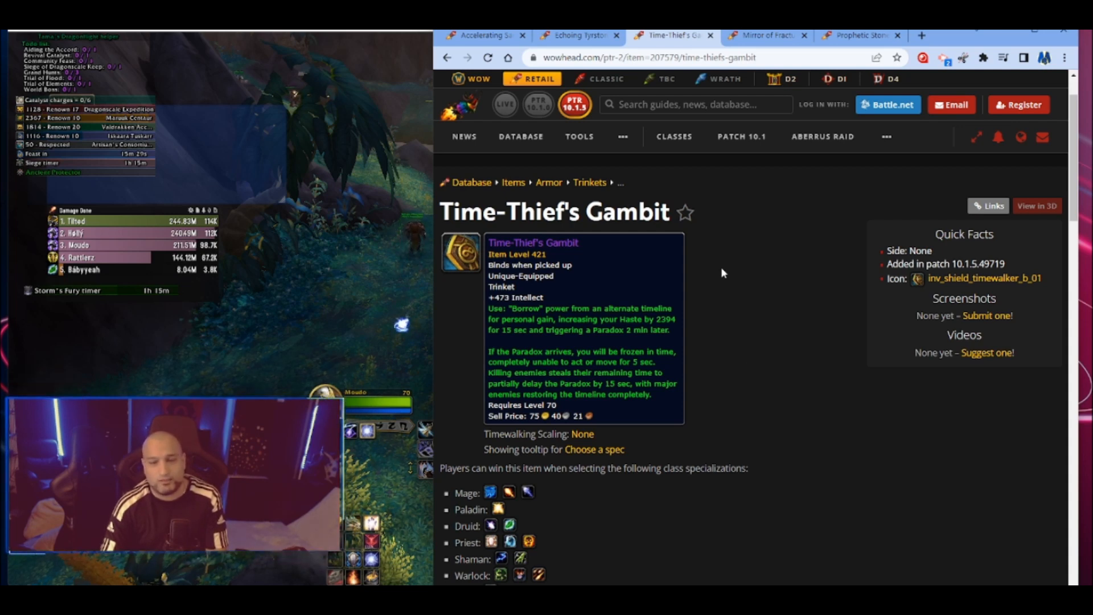
click(577, 35)
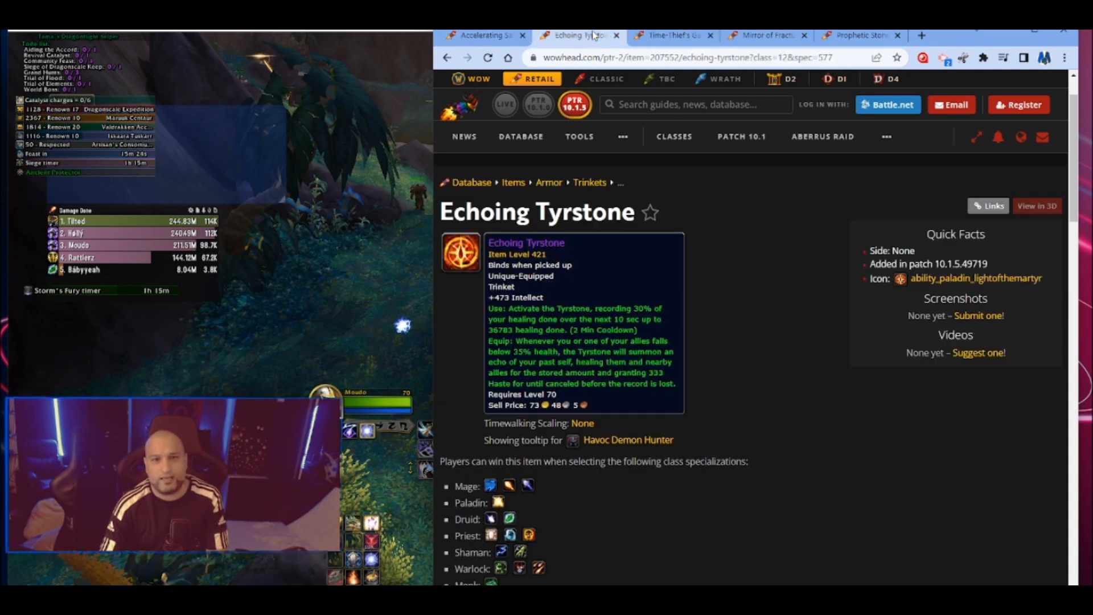
- Pass through Time-Thief's Gambit to the Mirror of Fractured Tomorrows page
click(671, 35)
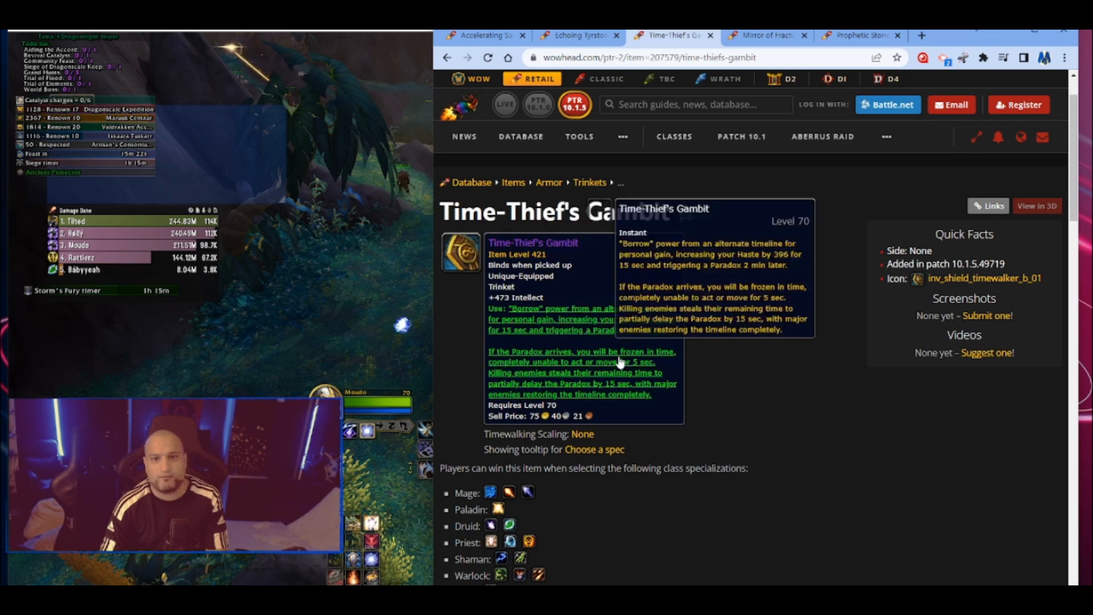
click(763, 35)
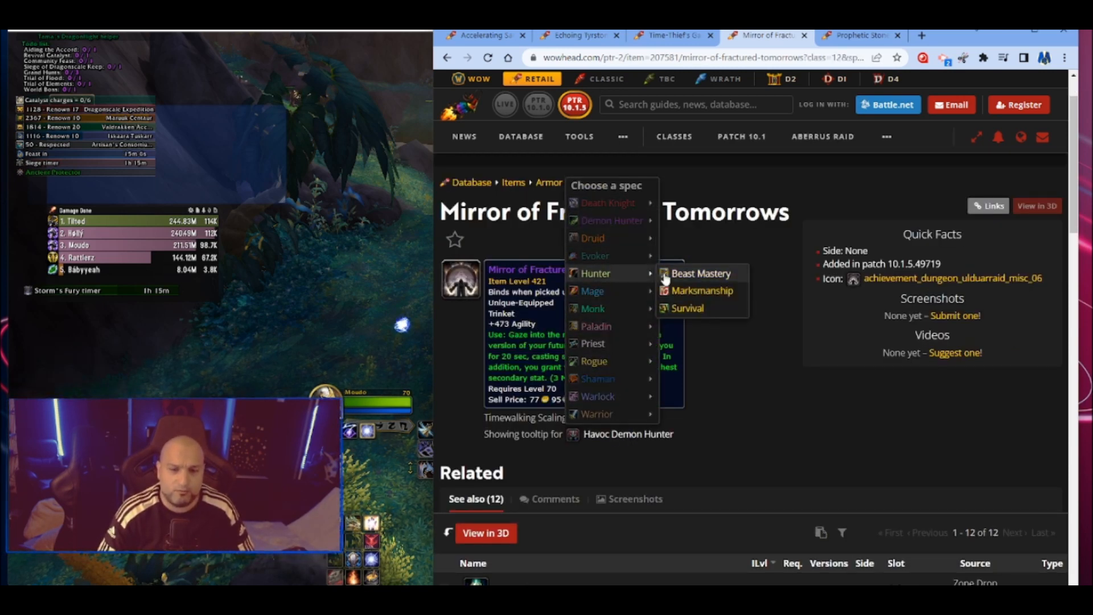
- Cycle the Mirror tooltip through other specs to Blood Death Knight, then view Prophetic Stonescales
click(596, 326)
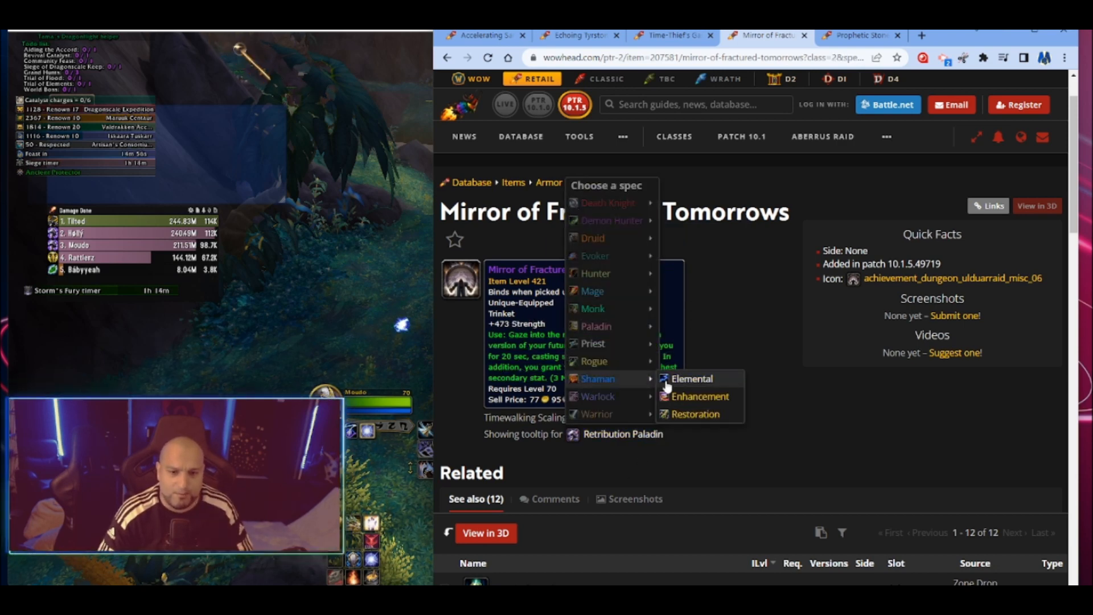
click(692, 379)
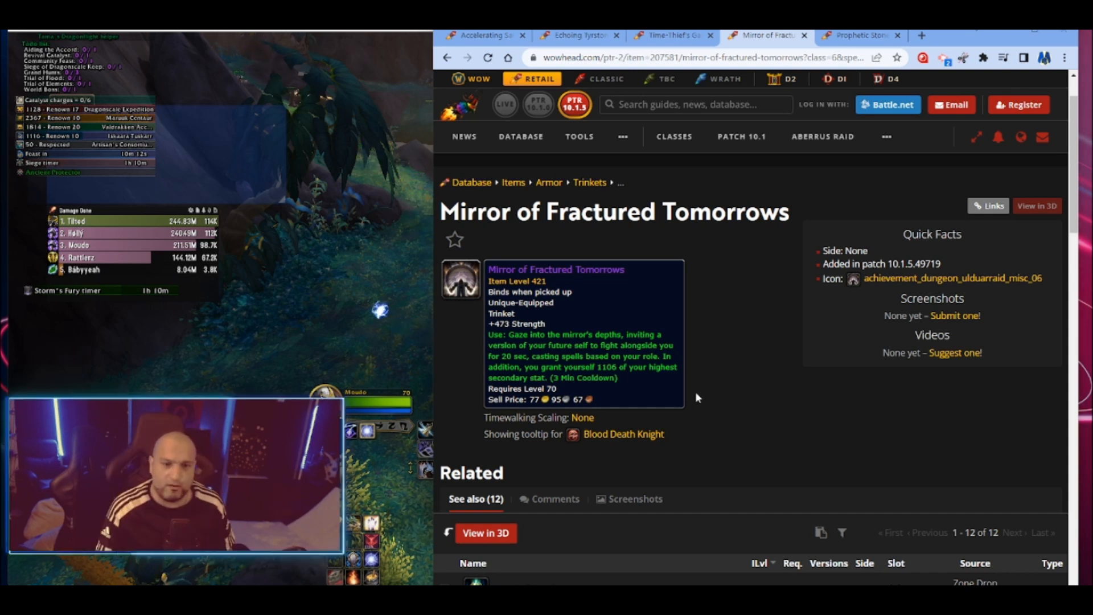
click(860, 34)
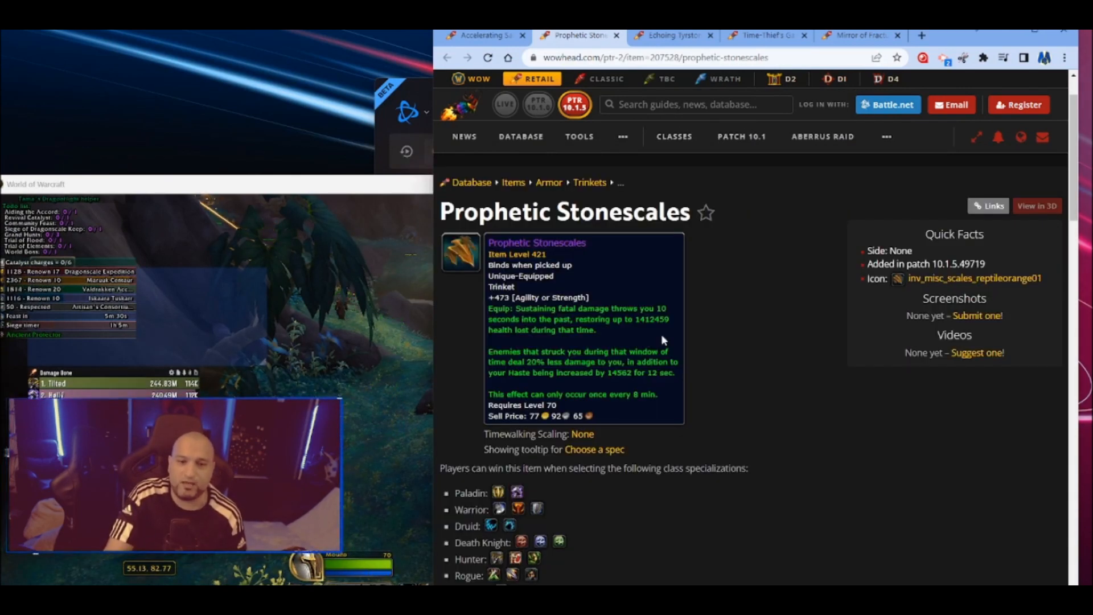
- Return to the Accelerating Sandglass page showing the Assassination Rogue tooltip
click(481, 35)
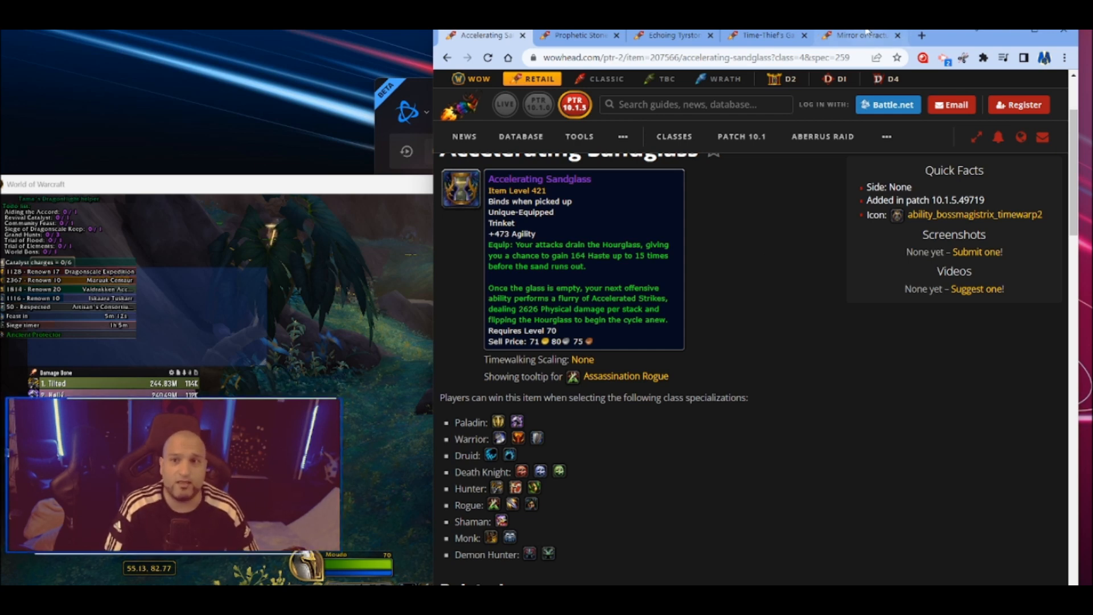
- View the Mirror of Fractured Tomorrows tooltip as Assassination Rogue with +473 Agility
click(860, 34)
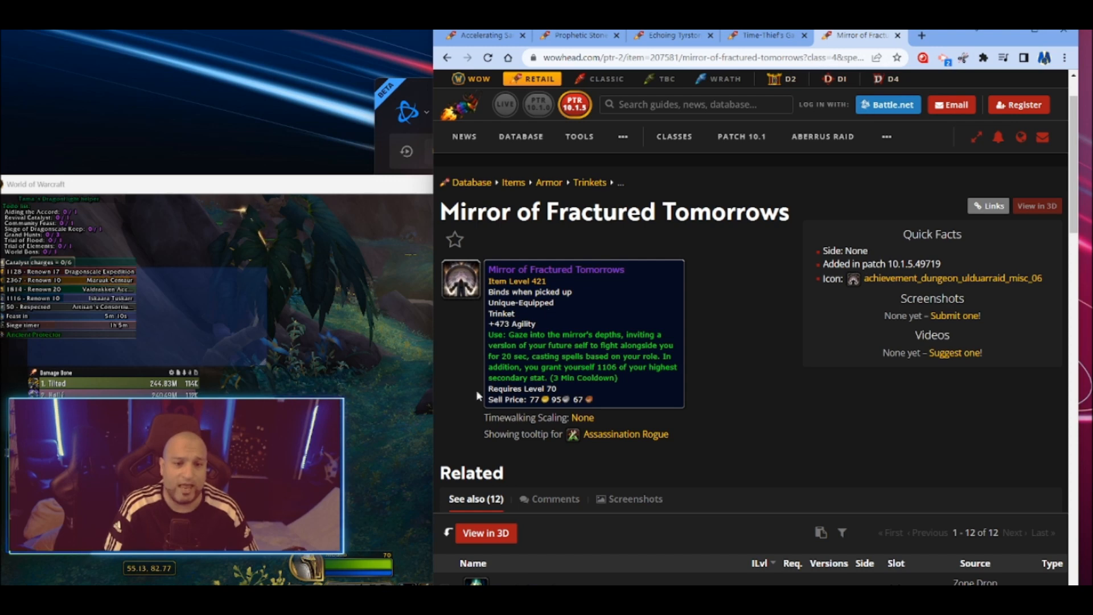